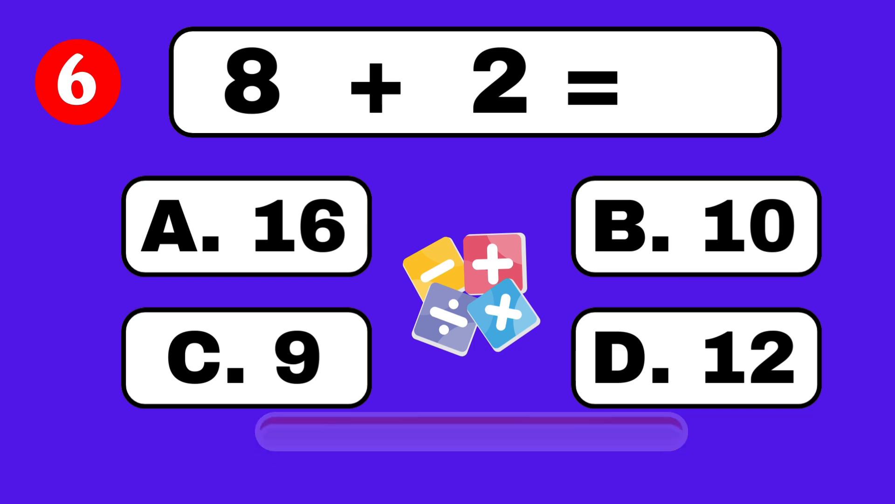
left_click(695, 225)
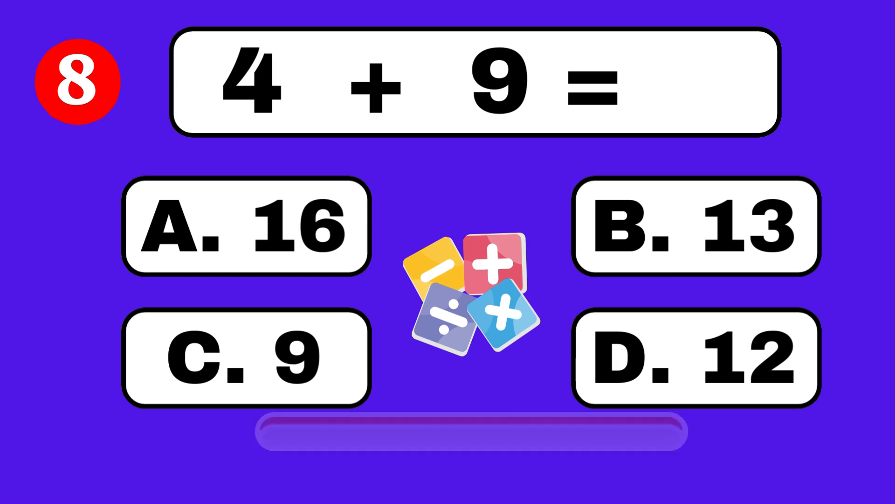
left_click(696, 225)
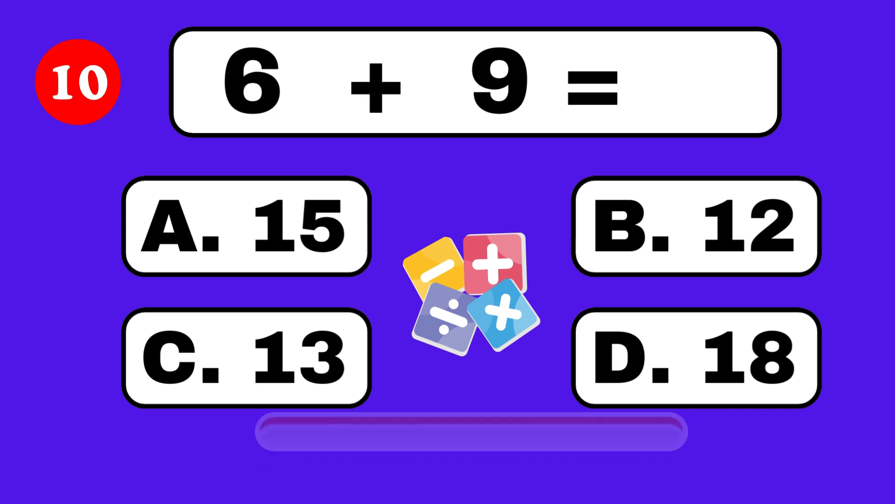
left_click(245, 227)
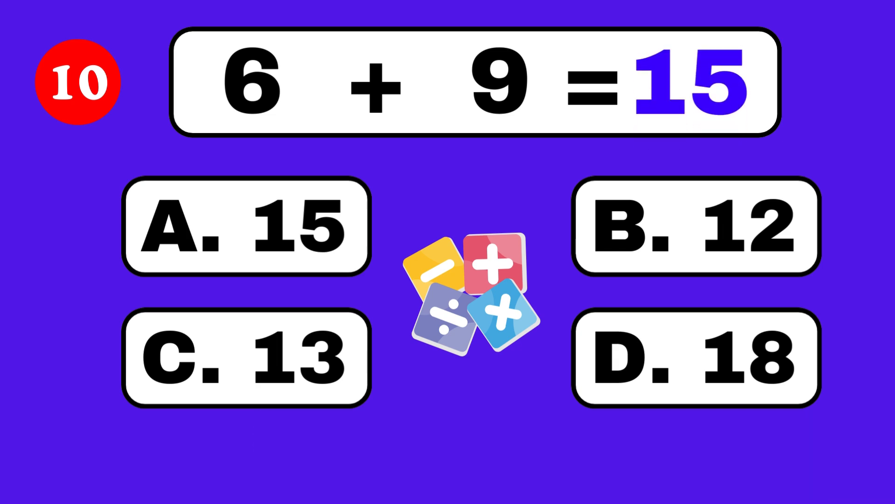